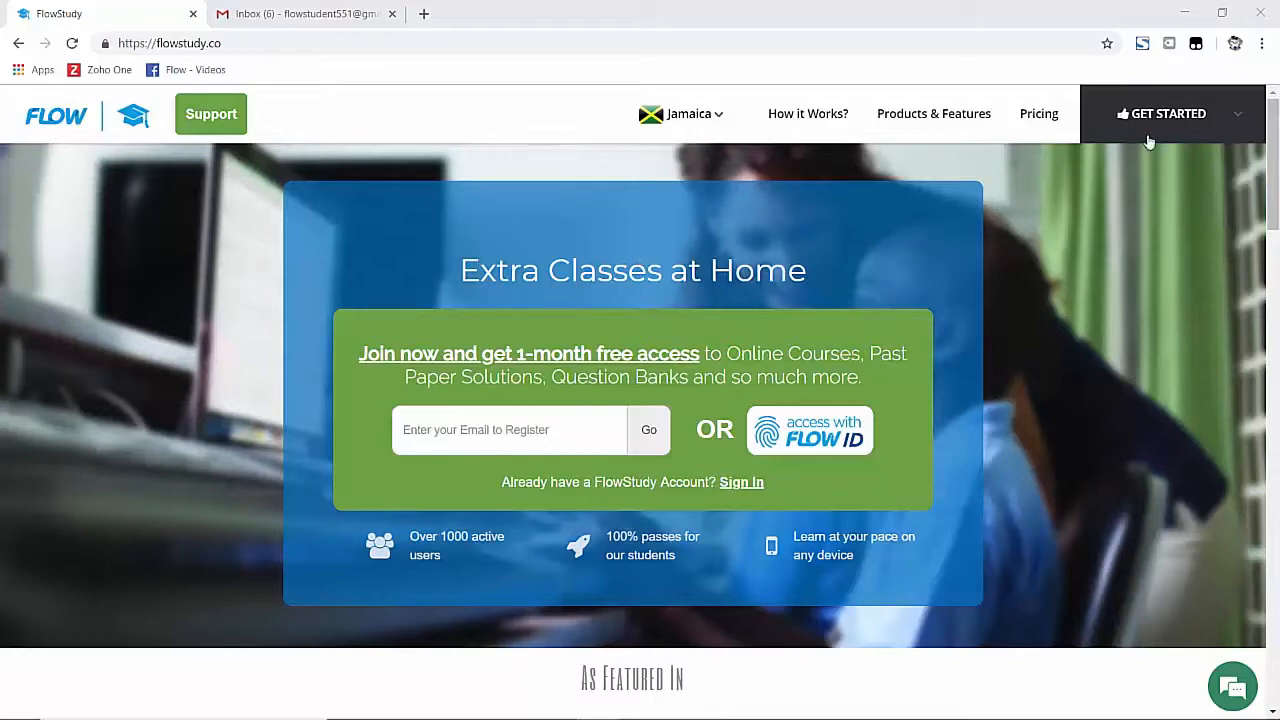
Log in with the parent credentials via GET STARTED and LOGIN to reach the parent accounts page
{"action": "left_click", "coordinate": [1170, 112]}
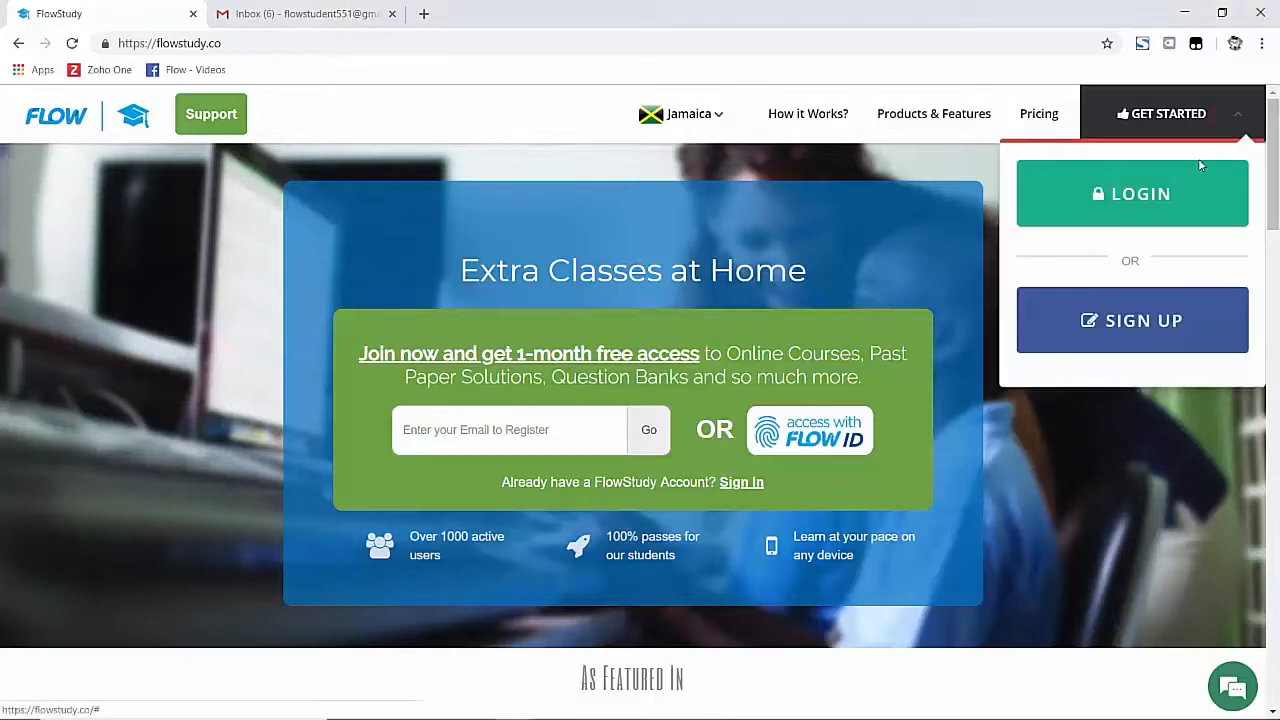
{"action": "left_click", "coordinate": [1132, 192]}
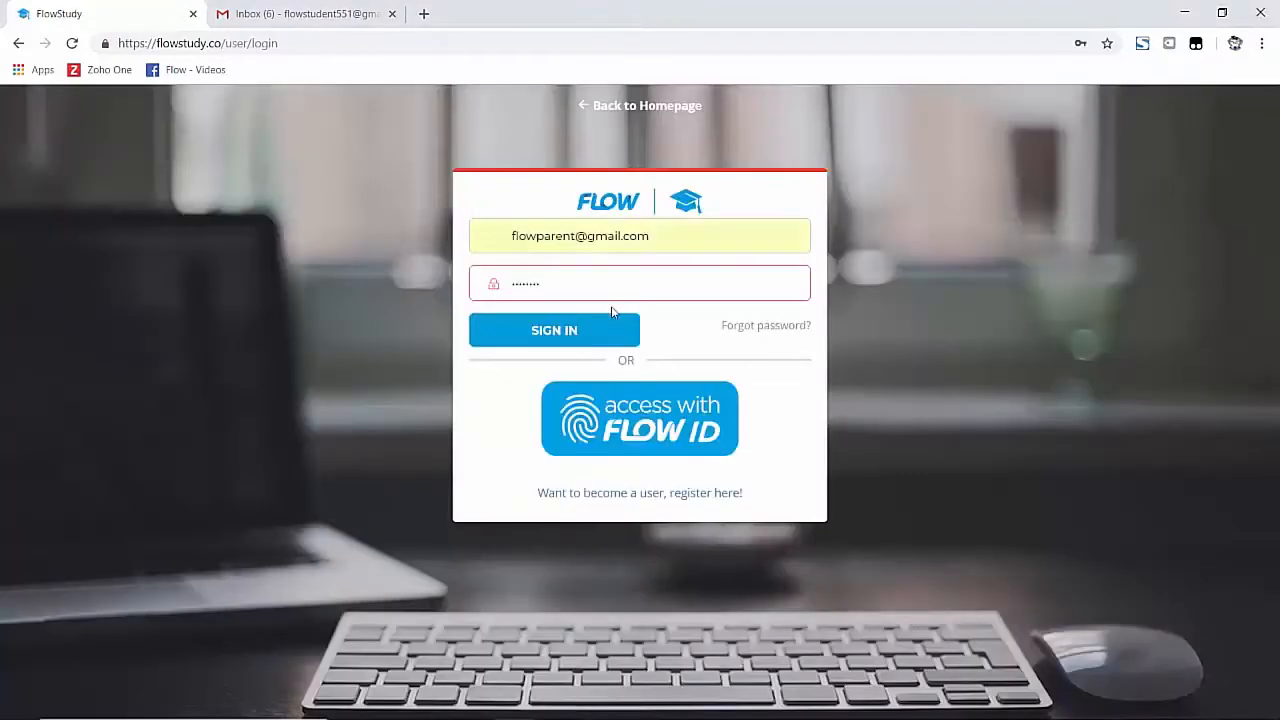
{"action": "left_click", "coordinate": [554, 330]}
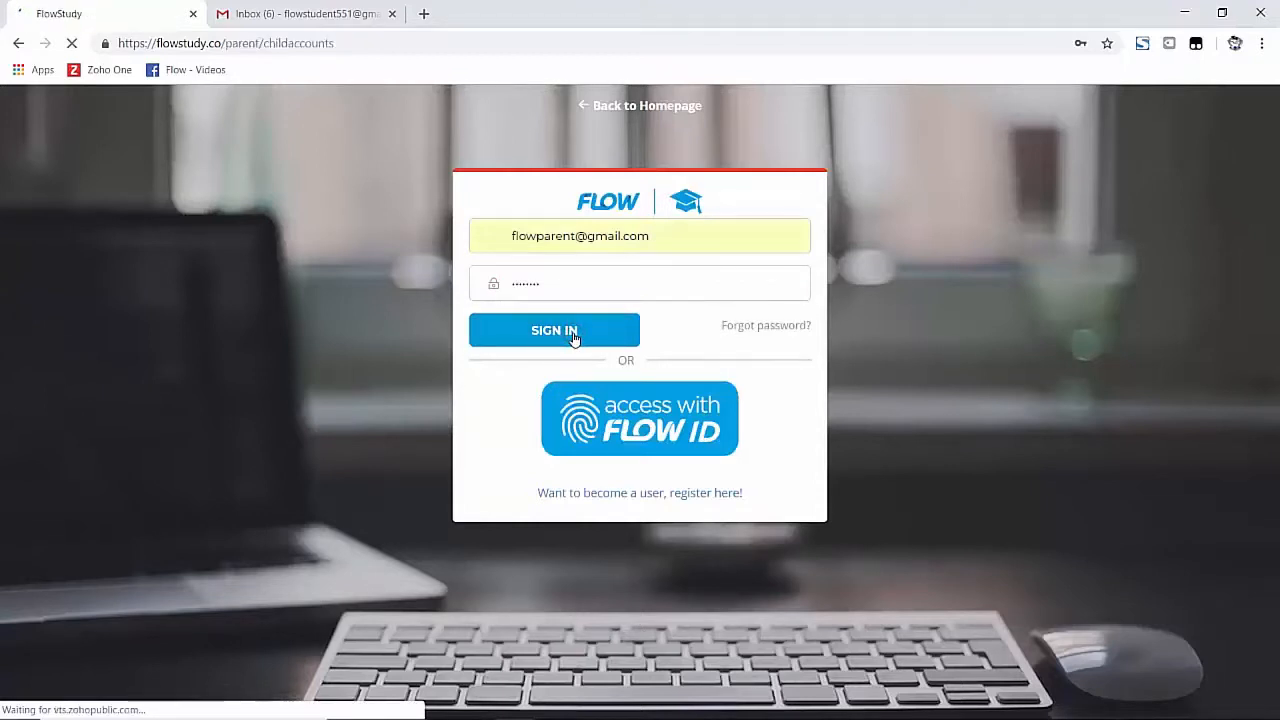
{"action": "left_click", "coordinate": [554, 330]}
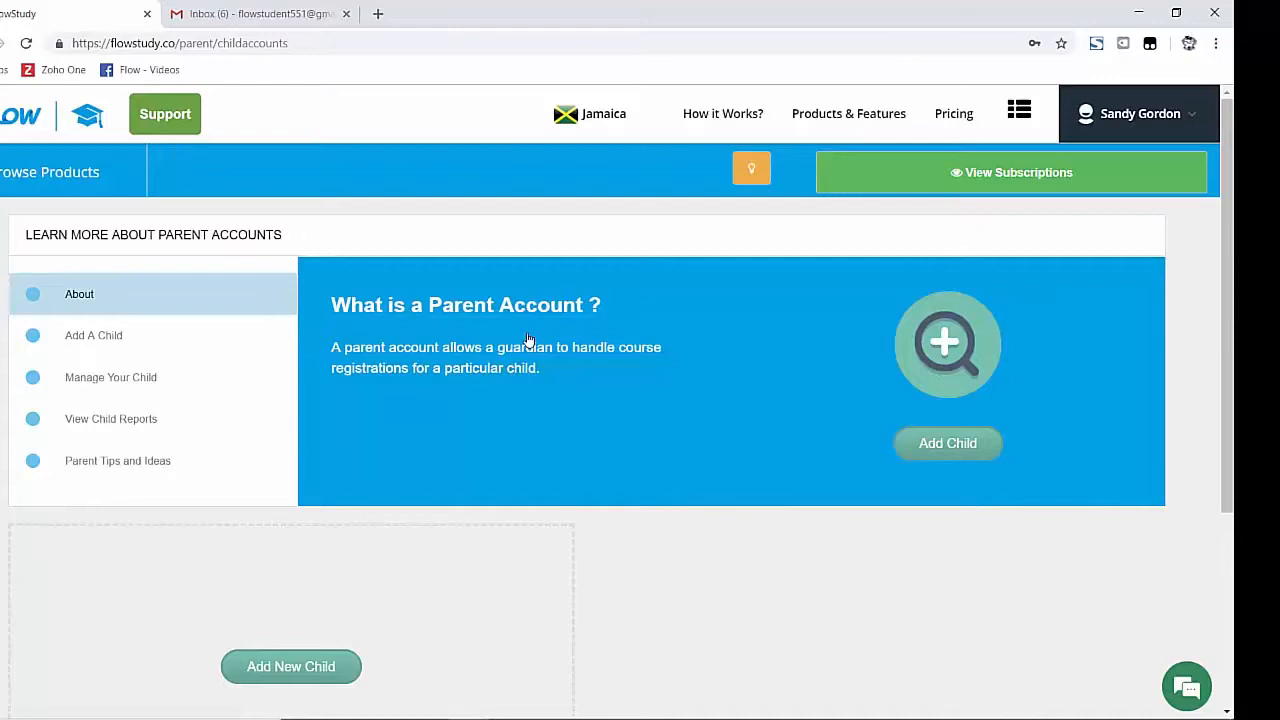
{"action": "mouse_move", "coordinate": [948, 444]}
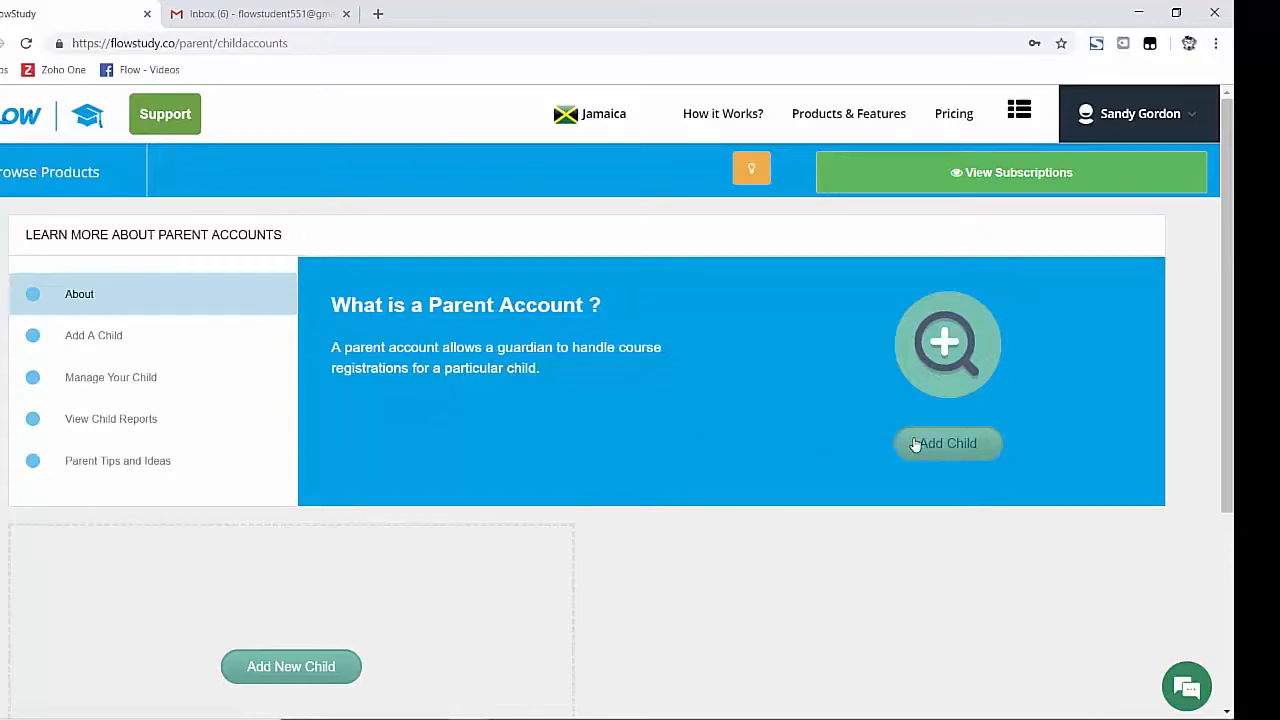
Begin the Add Child flow from the parent account panel
{"action": "left_click", "coordinate": [948, 444]}
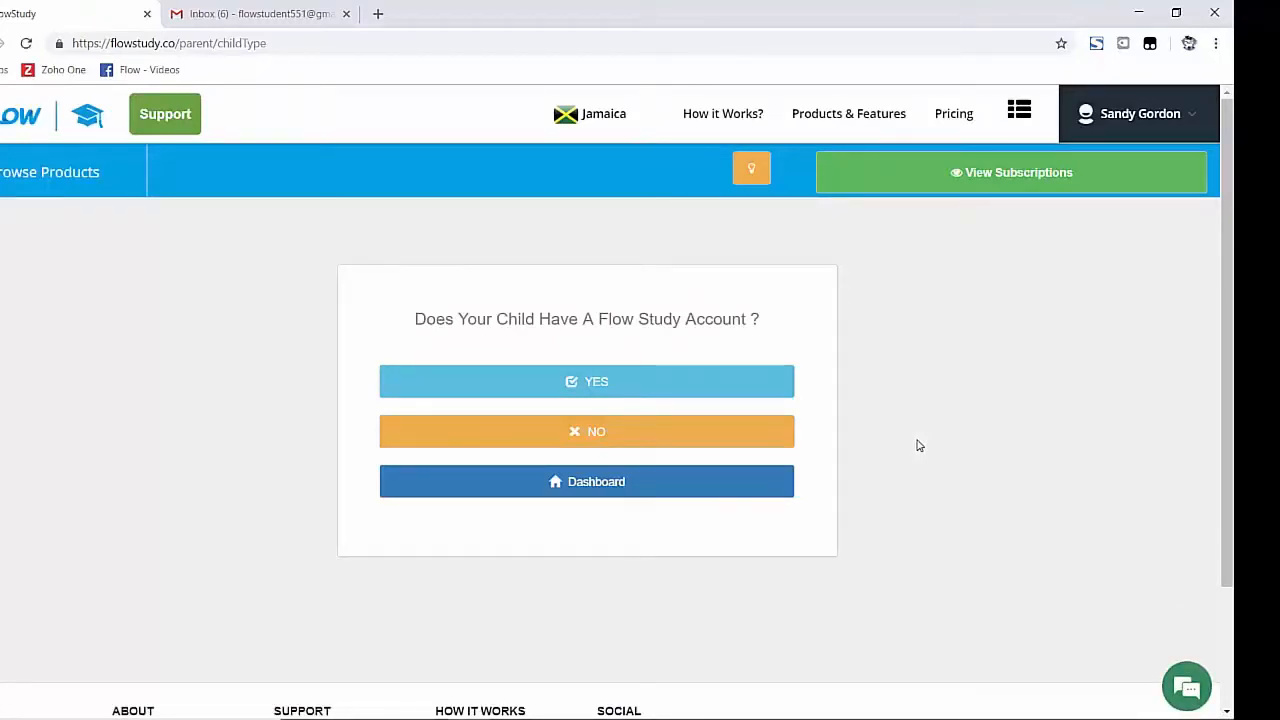
{"action": "mouse_move", "coordinate": [630, 392]}
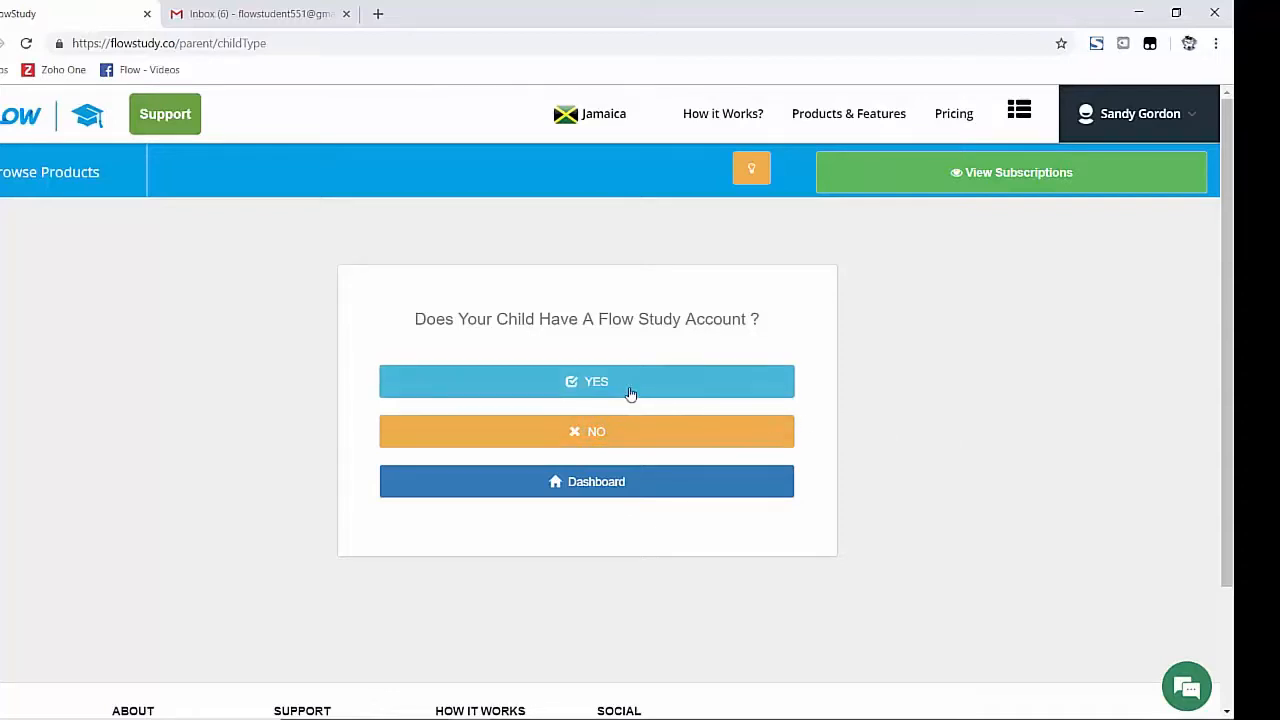
Answer YES to an existing account with email, and pick the student's email after typing 'flow'
{"action": "left_click", "coordinate": [588, 380]}
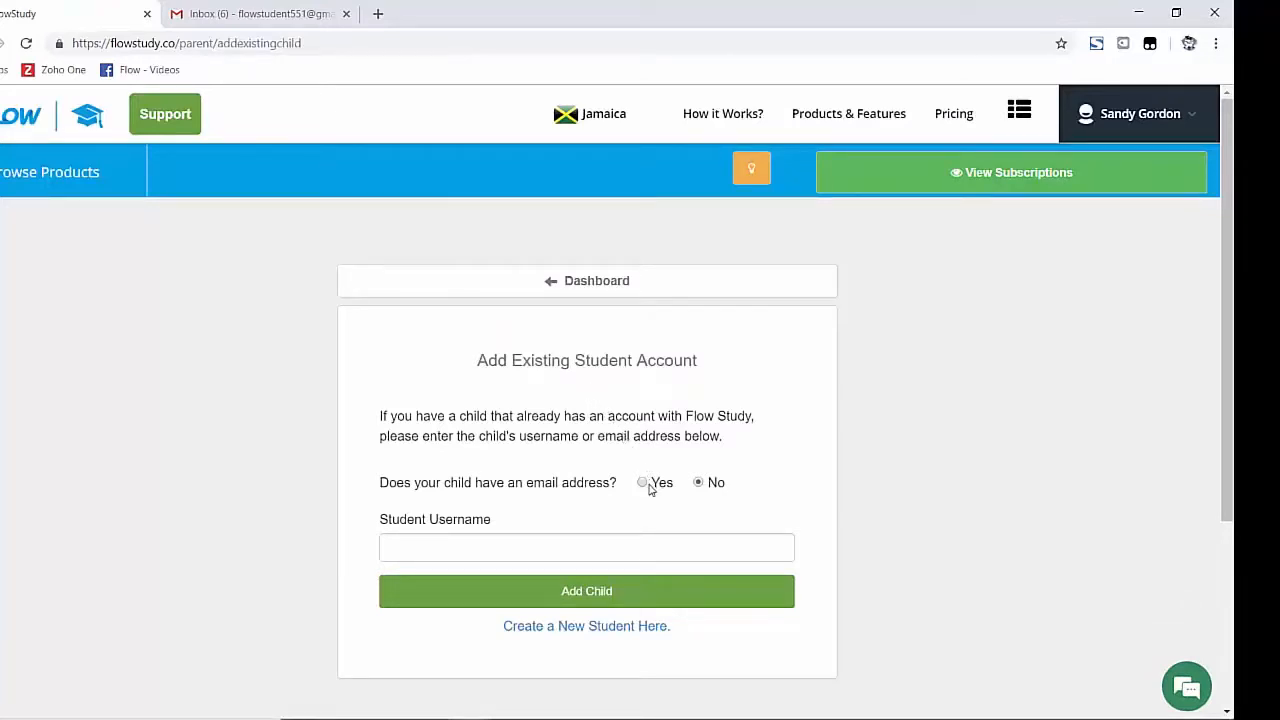
{"action": "left_click", "coordinate": [642, 482]}
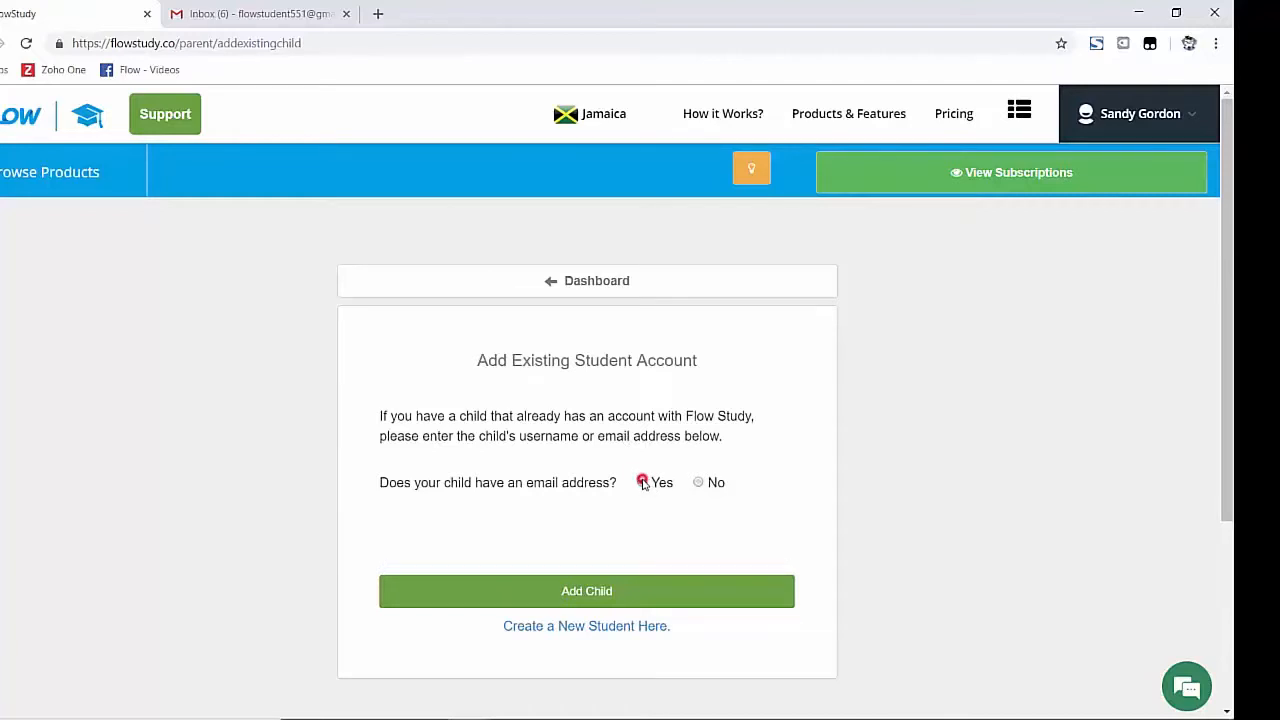
{"action": "left_click", "coordinate": [642, 482]}
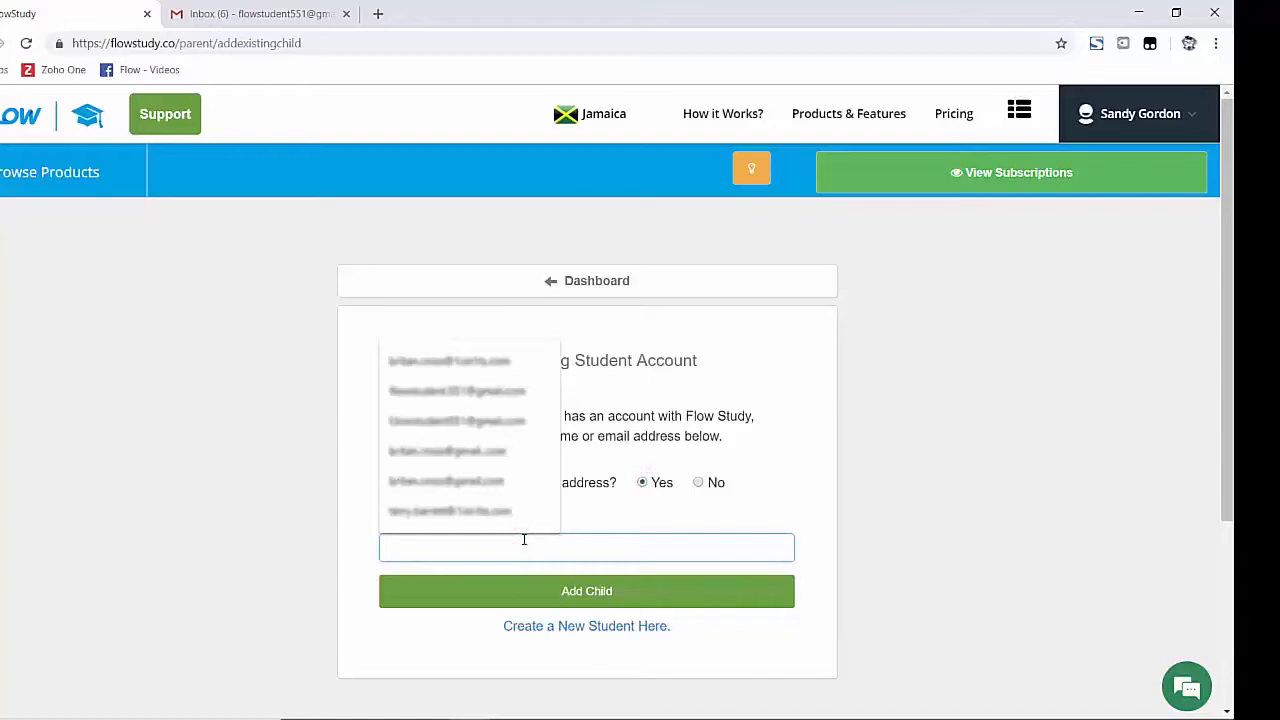
{"action": "type", "text": "flow"}
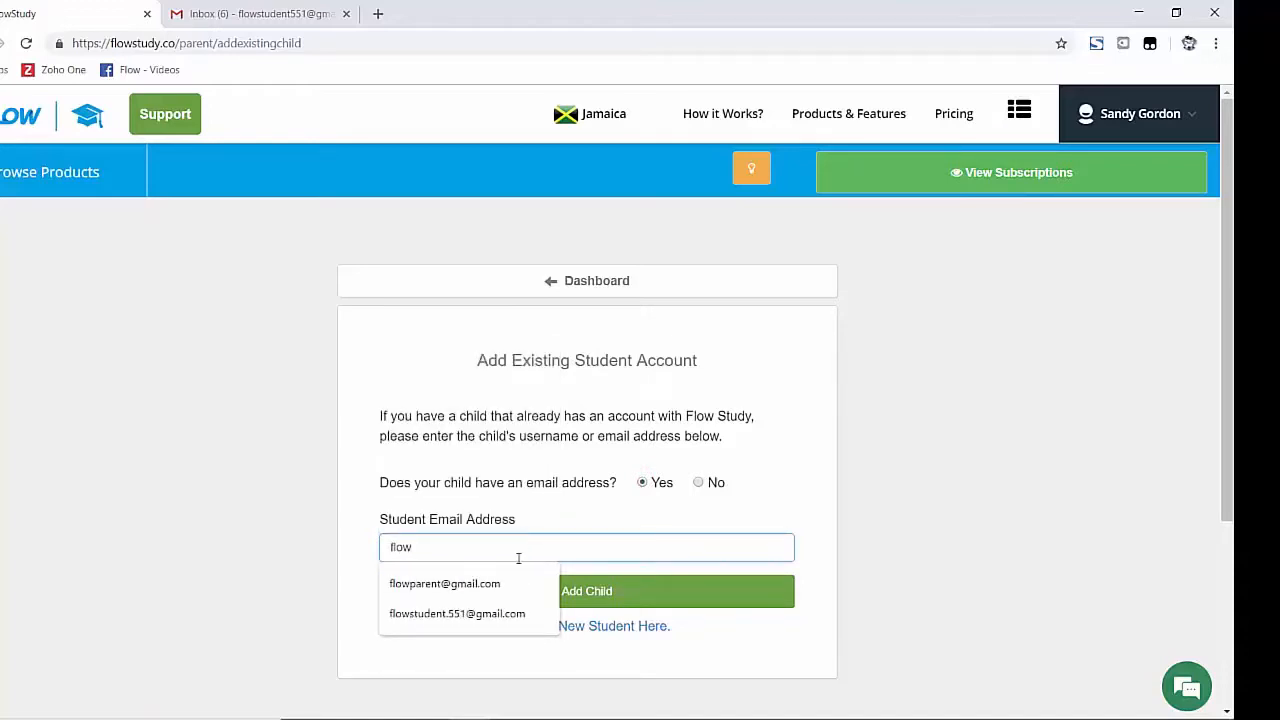
{"action": "left_click", "coordinate": [456, 612]}
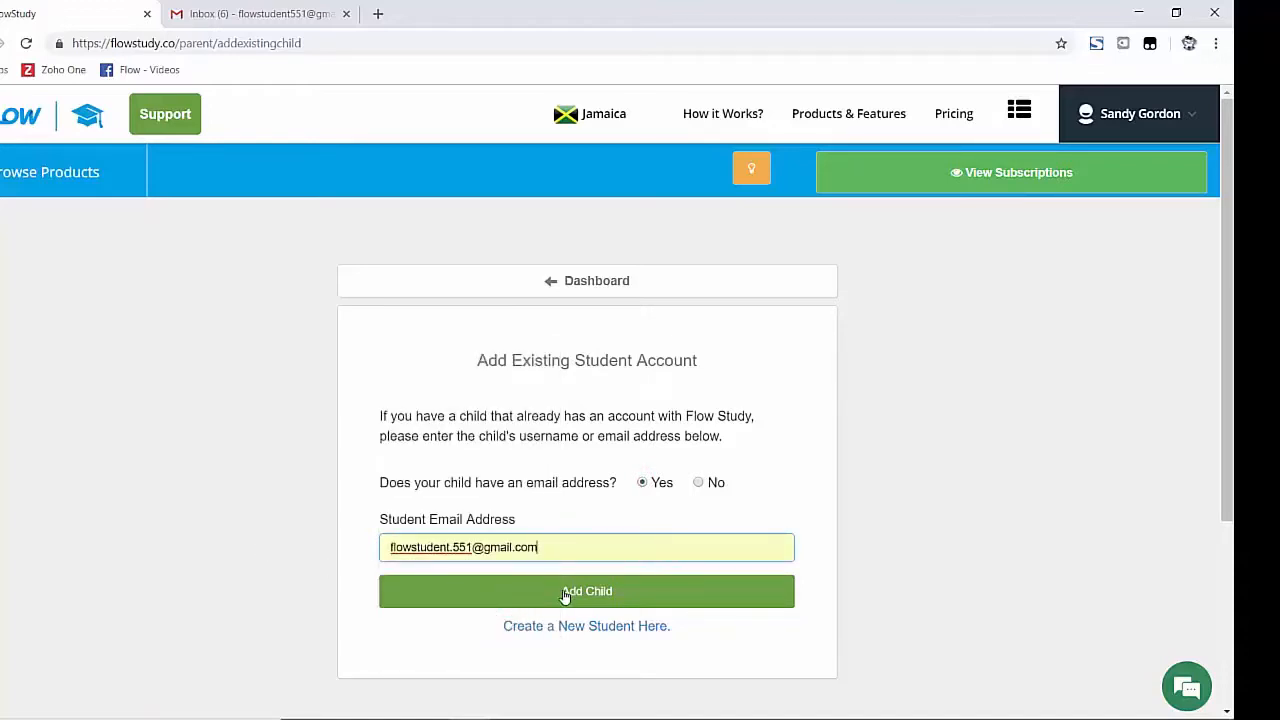
Submit the Add Child request to the selected student account
{"action": "left_click", "coordinate": [586, 592]}
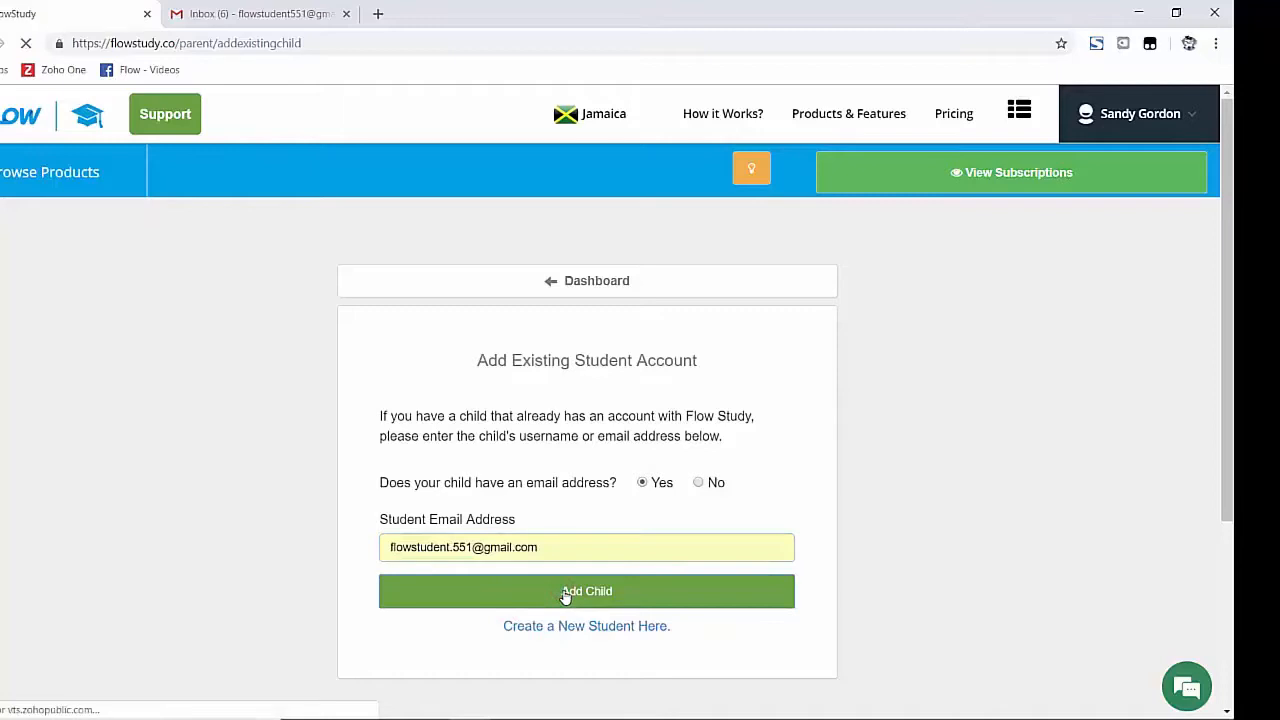
{"action": "left_click", "coordinate": [588, 592]}
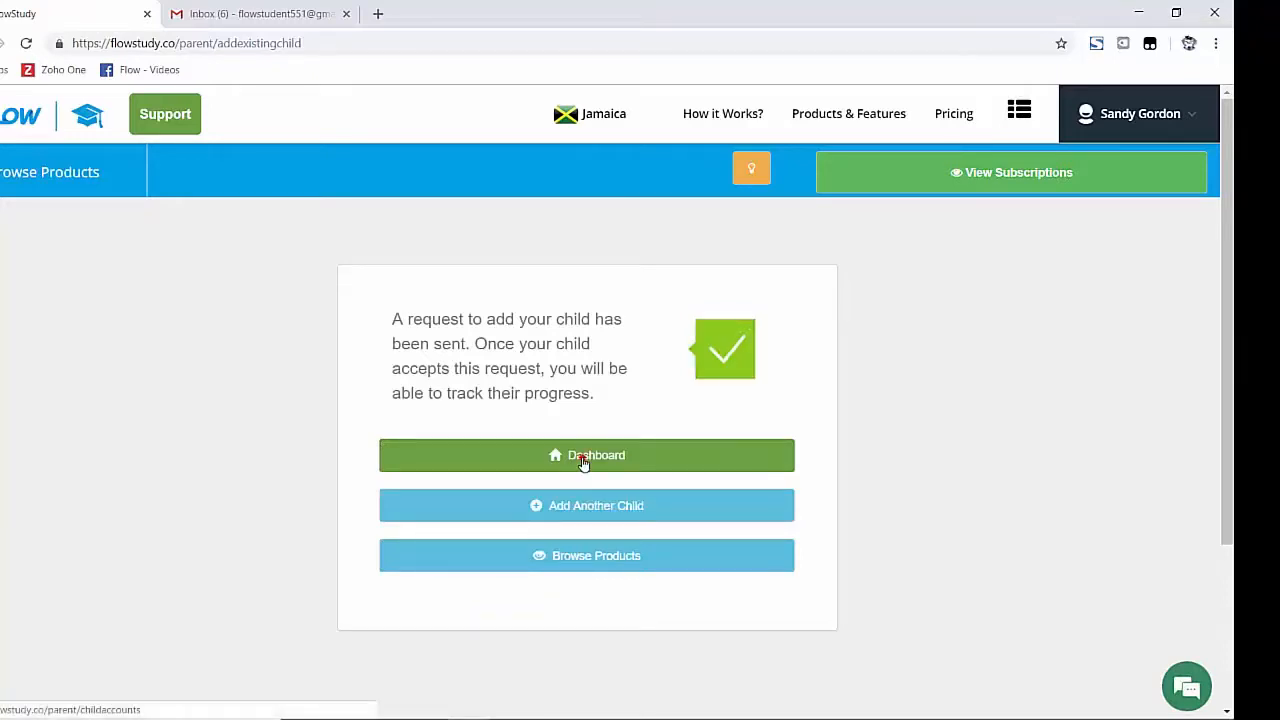
Go back to the Dashboard and scroll to the new child card awaiting acceptance
{"action": "left_click", "coordinate": [586, 456]}
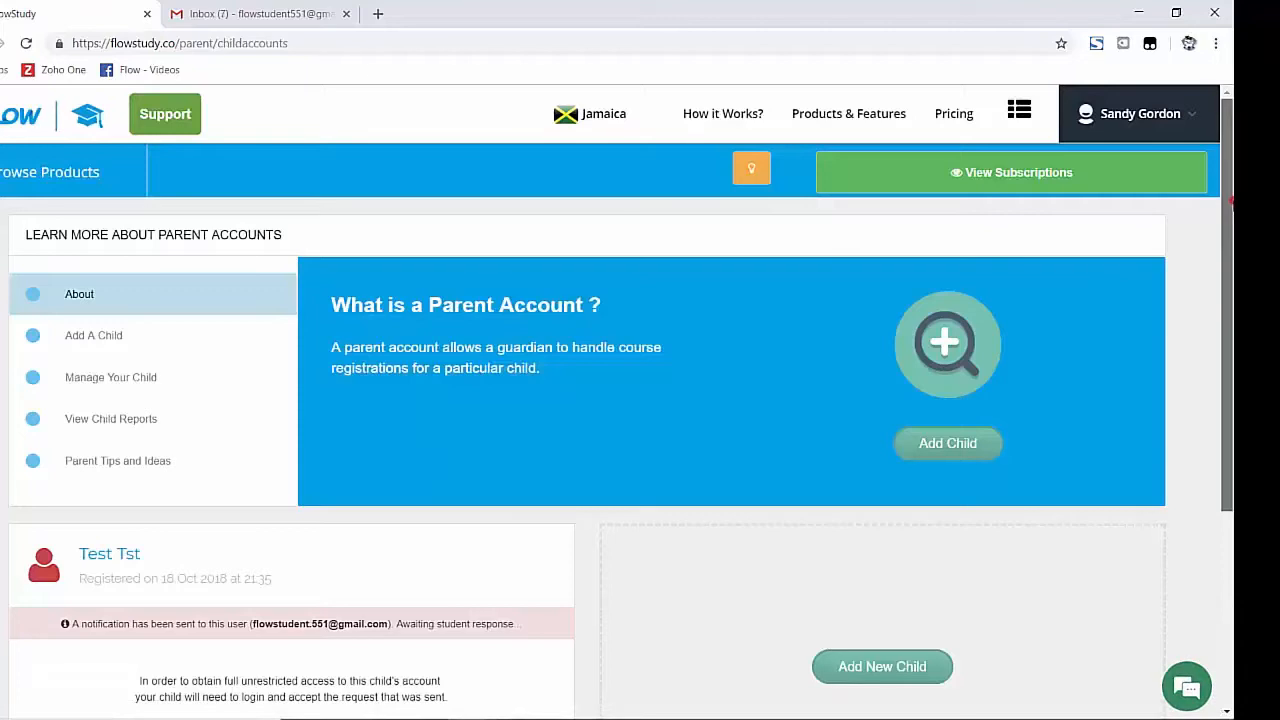
{"action": "scroll", "scroll_direction": "down", "scroll_amount": 3}
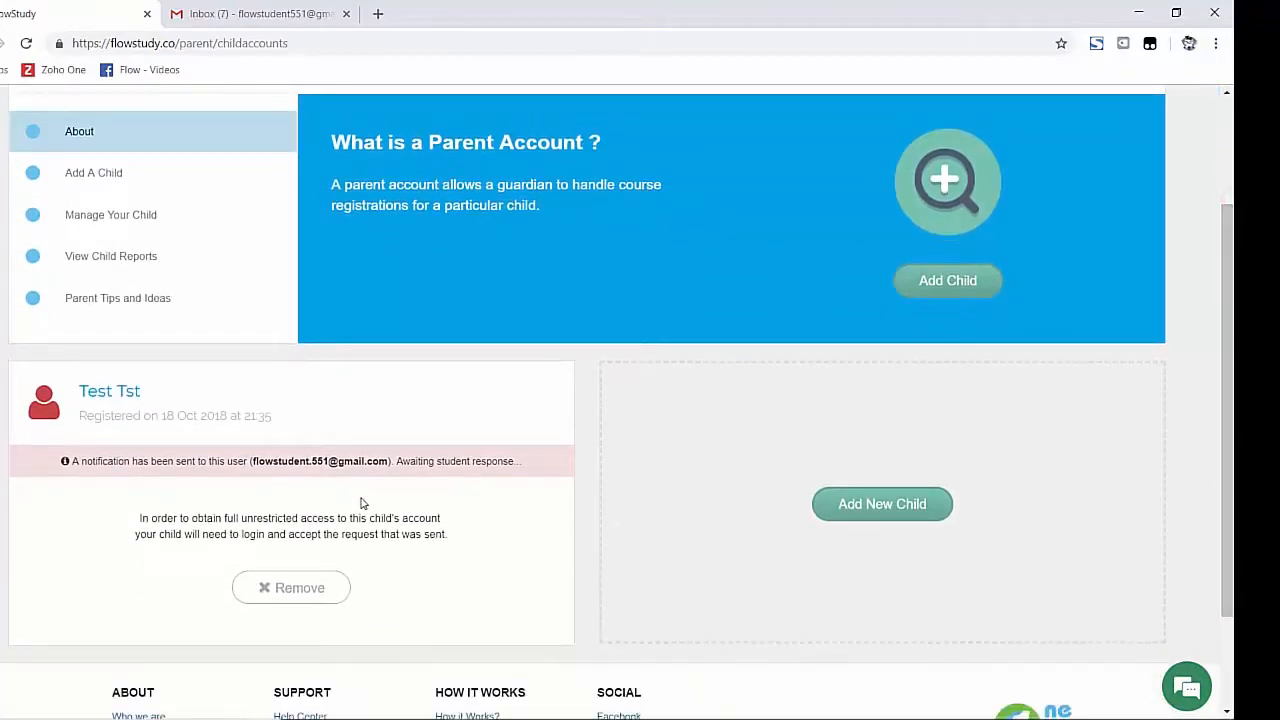
{"action": "mouse_move", "coordinate": [192, 488]}
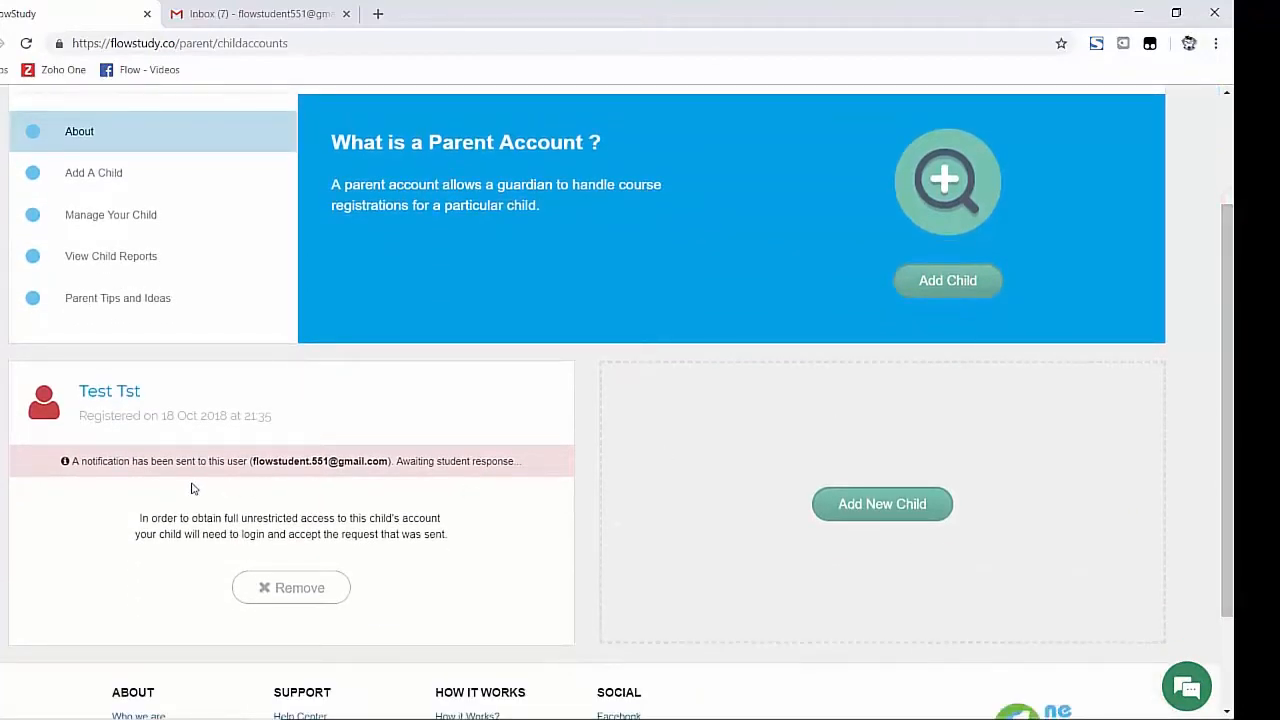